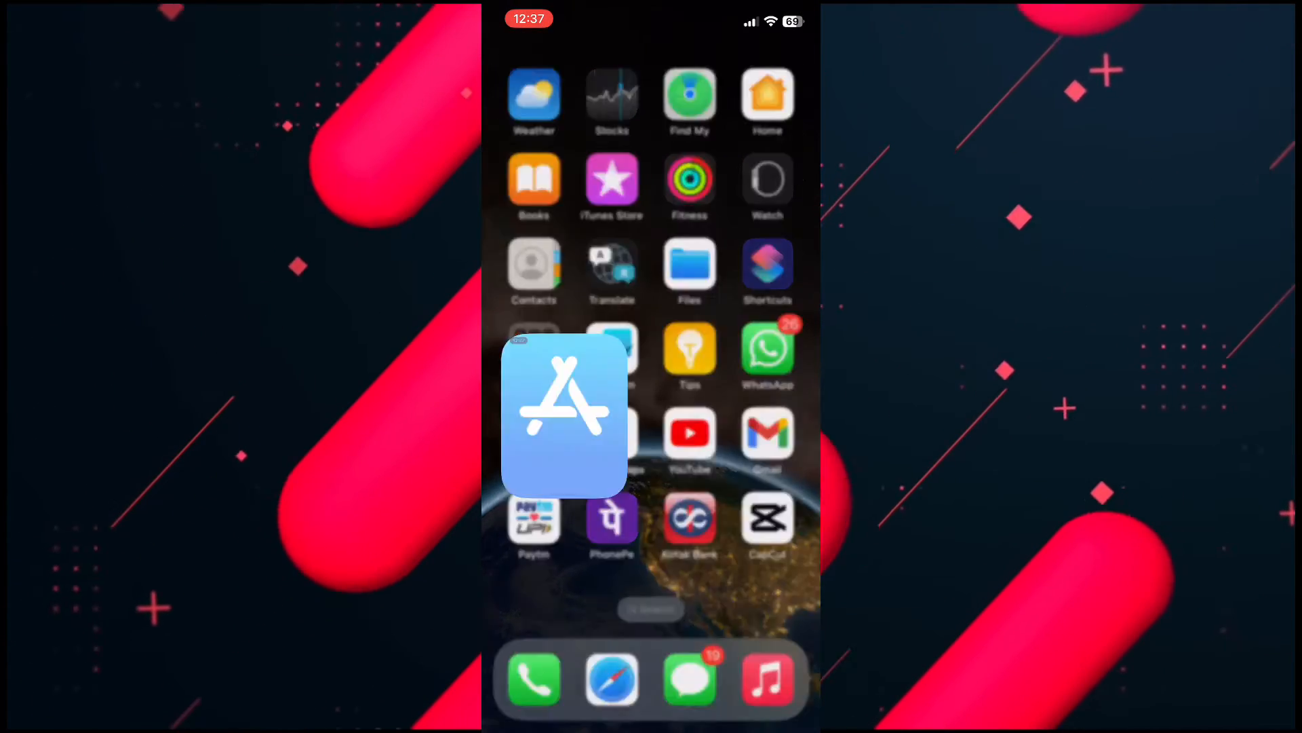
Step: Search the App Store for 'telegram' and view the Telegram Messenger listing, version 10.9.2 installed
{"action": "left_click", "coordinate": [564, 415]}
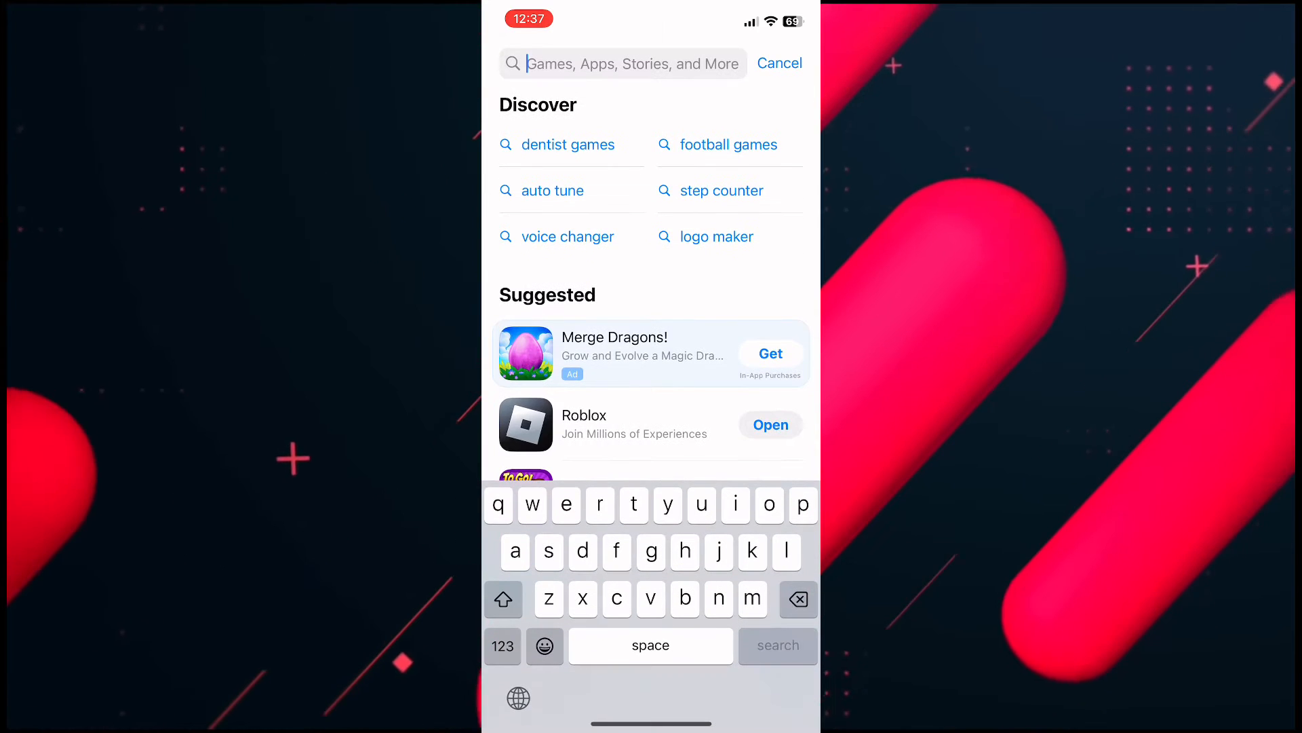
{"action": "type", "text": "telegr"}
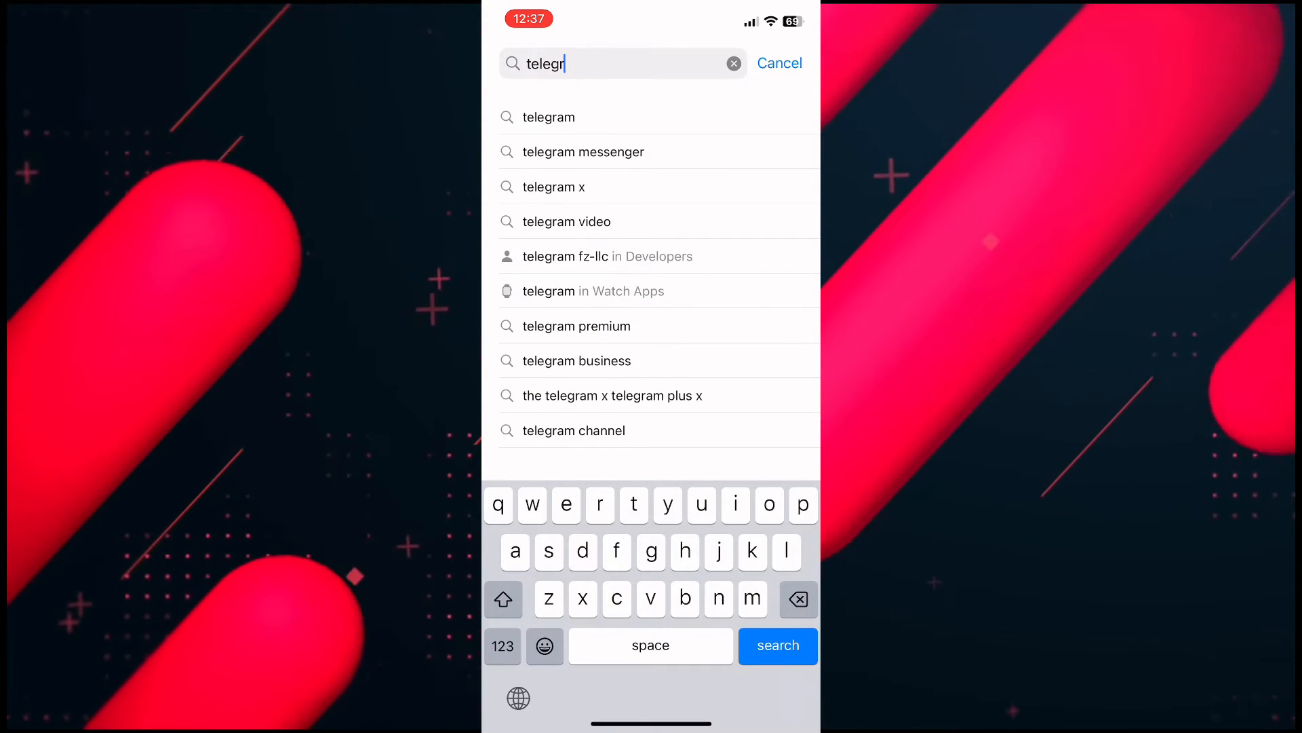
{"action": "left_click", "coordinate": [776, 646]}
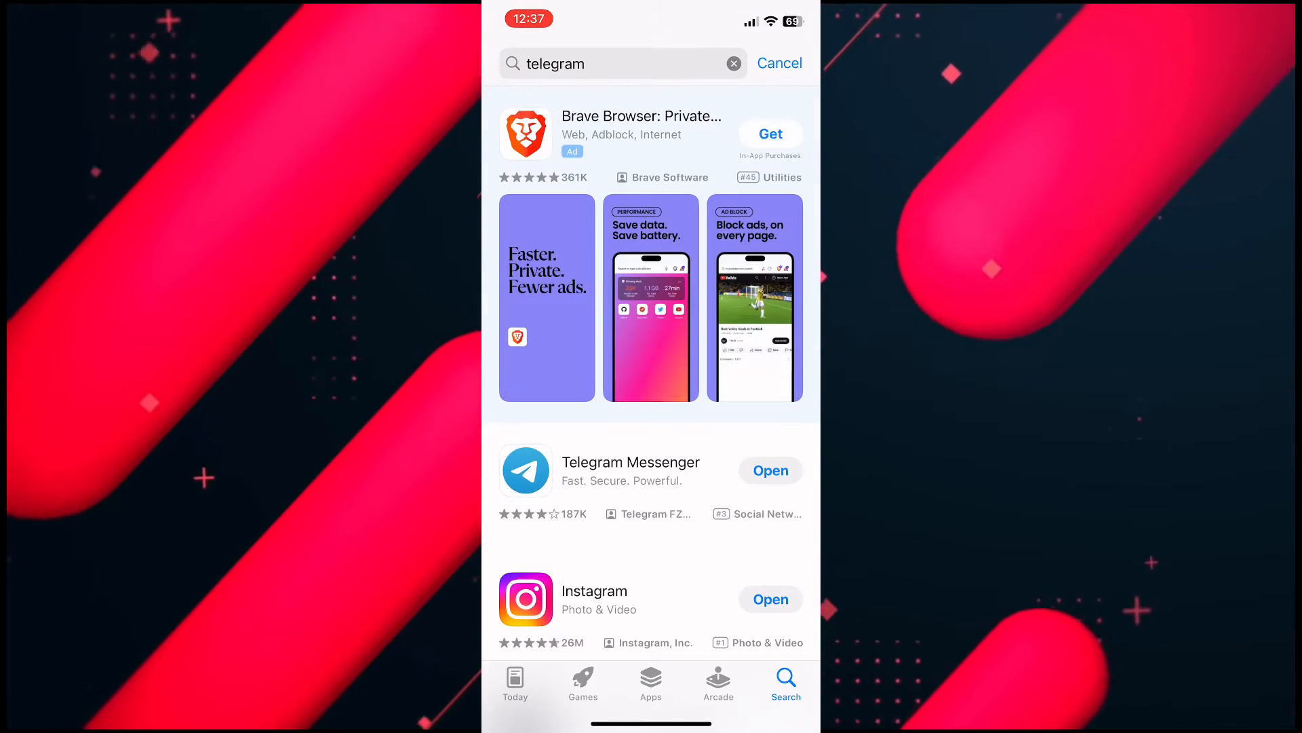
{"action": "left_click", "coordinate": [631, 461]}
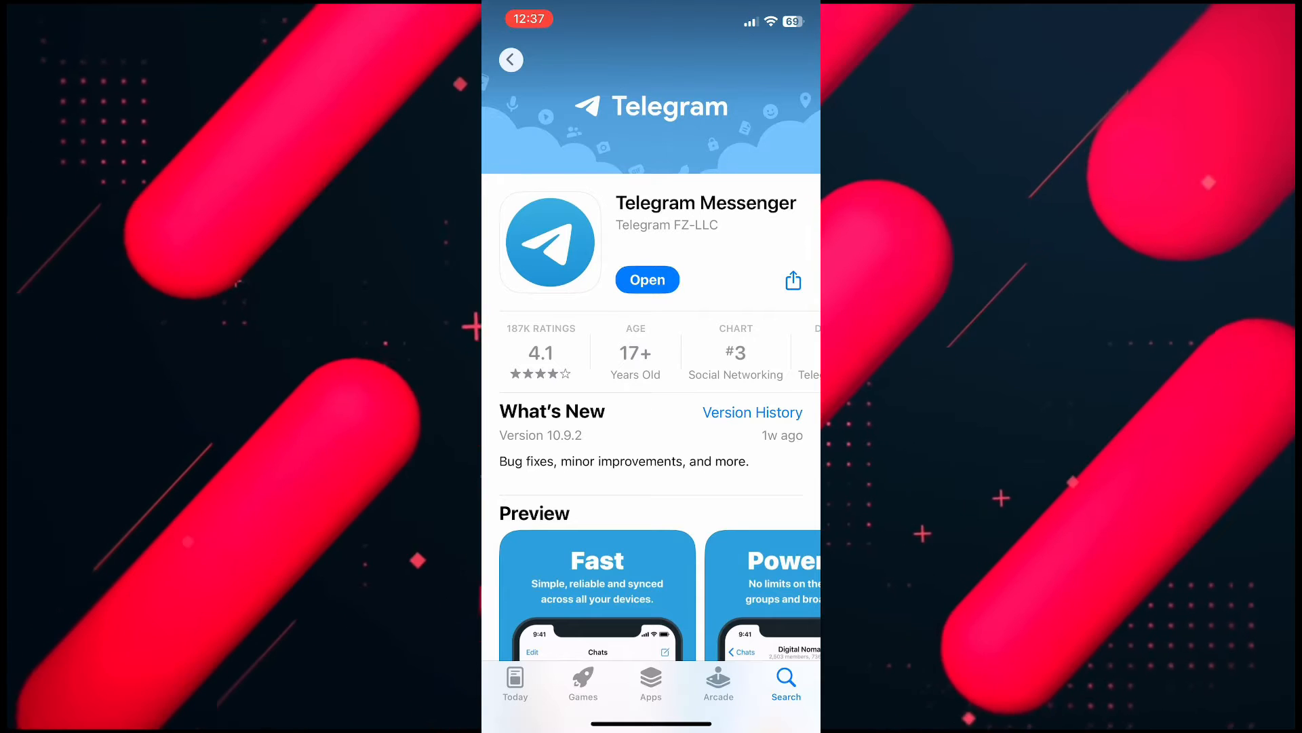
Step: In Telegram's Data and Storage > Storage Usage, clear the entire 49 MB cache
{"action": "left_click", "coordinate": [648, 280]}
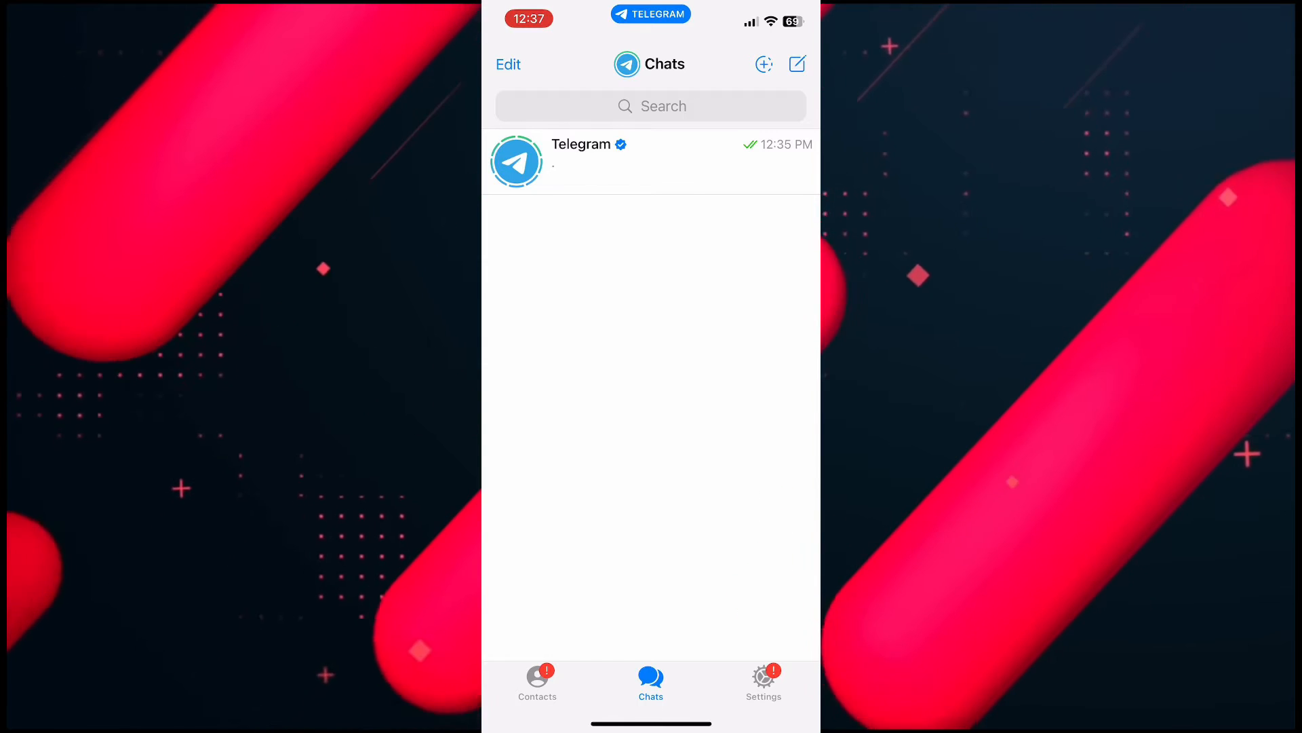
{"action": "left_click", "coordinate": [762, 681]}
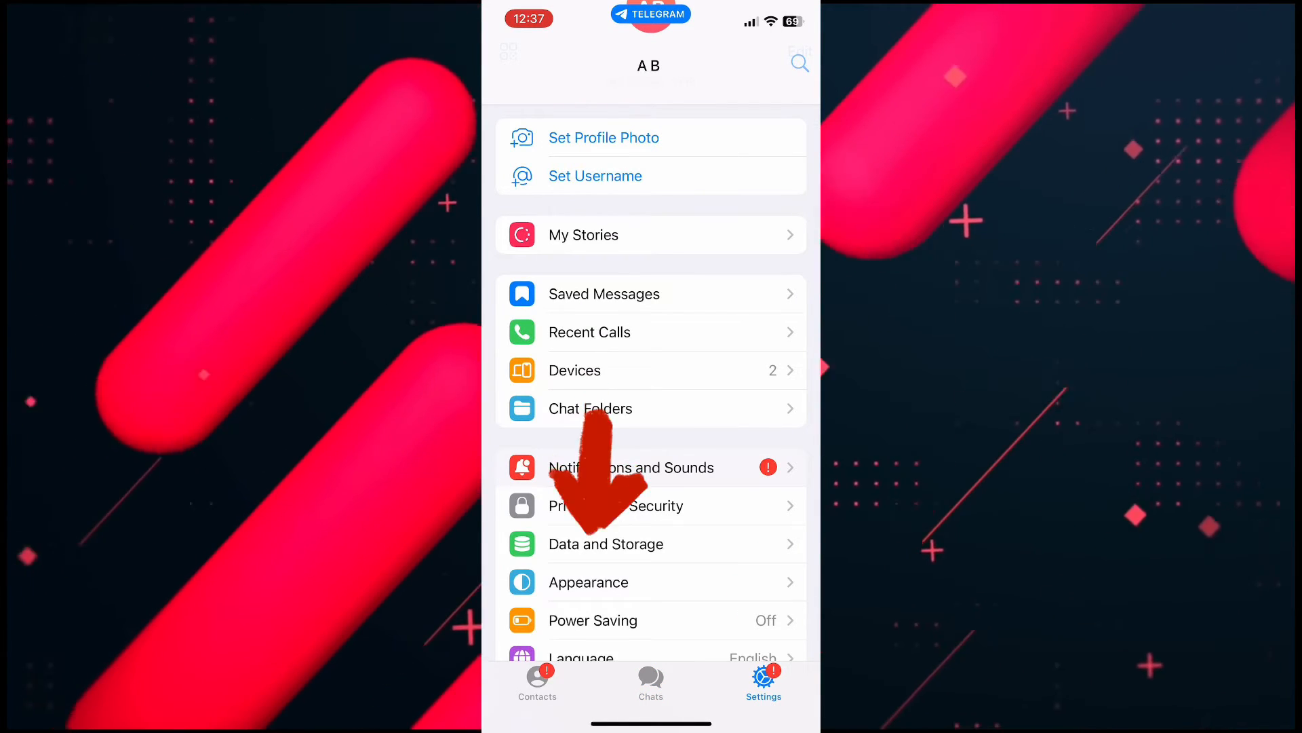
{"action": "left_click", "coordinate": [605, 544]}
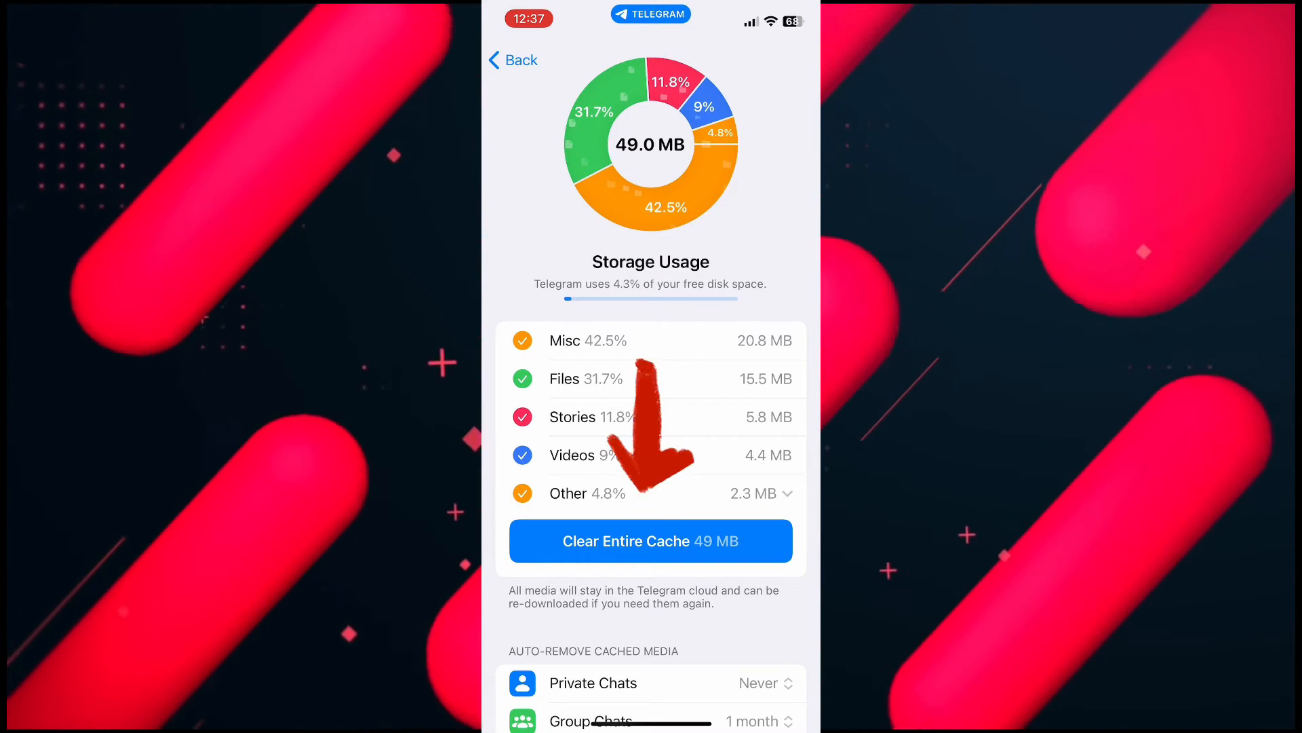
{"action": "left_click", "coordinate": [650, 541]}
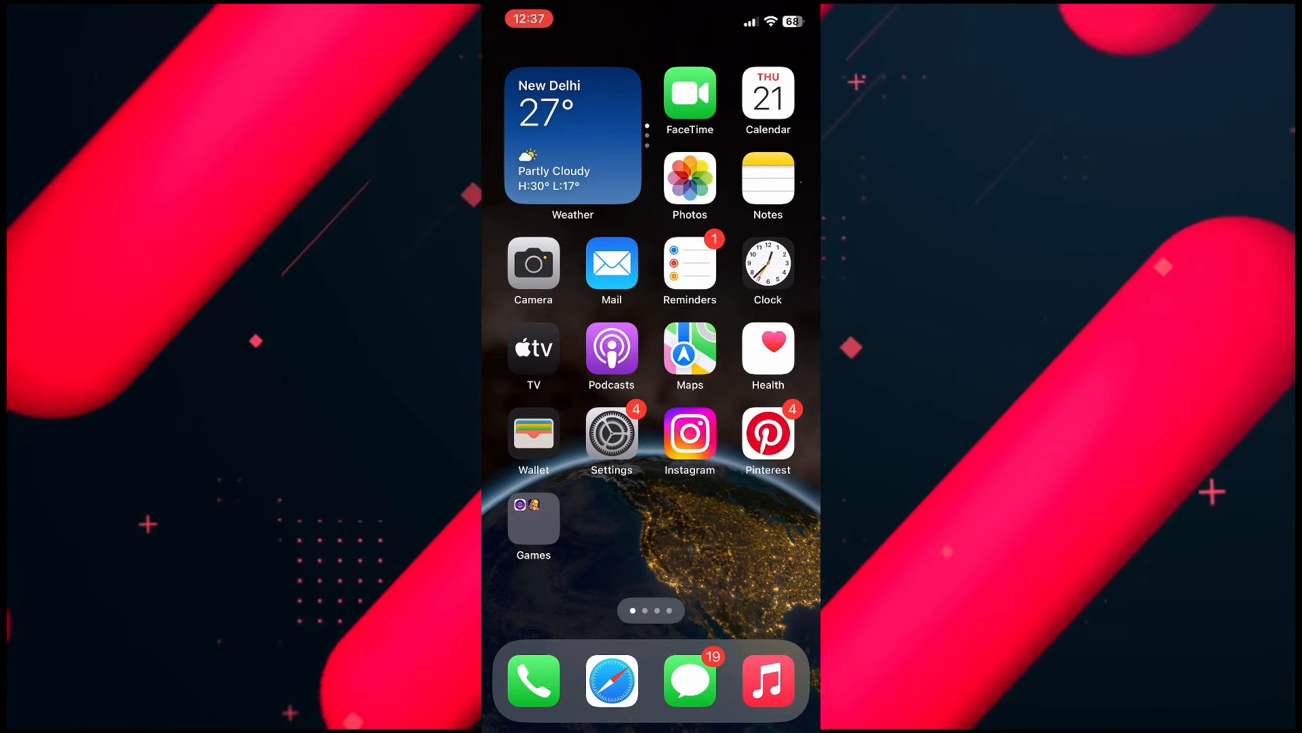
Step: In Settings > General > iPhone Storage, search 'Tele' to find Telegram using 168.2 MB
{"action": "left_click", "coordinate": [612, 434]}
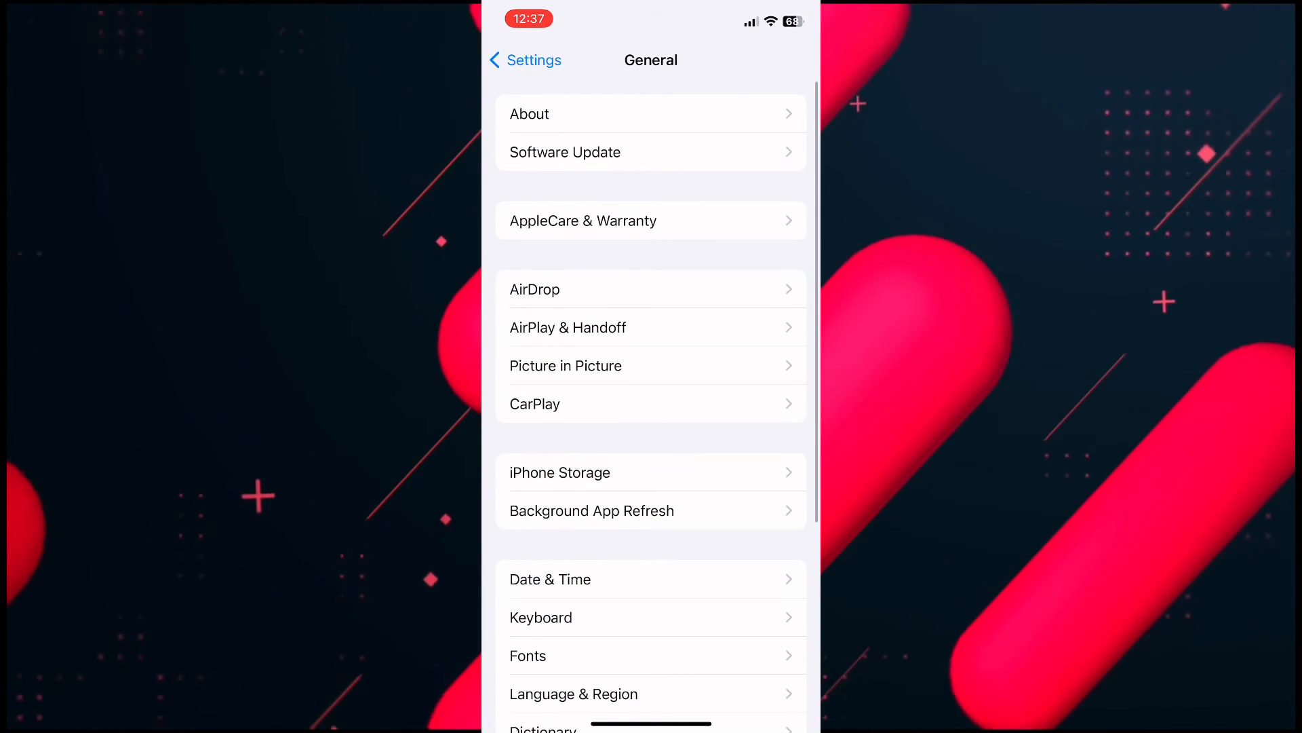
{"action": "left_click", "coordinate": [561, 472]}
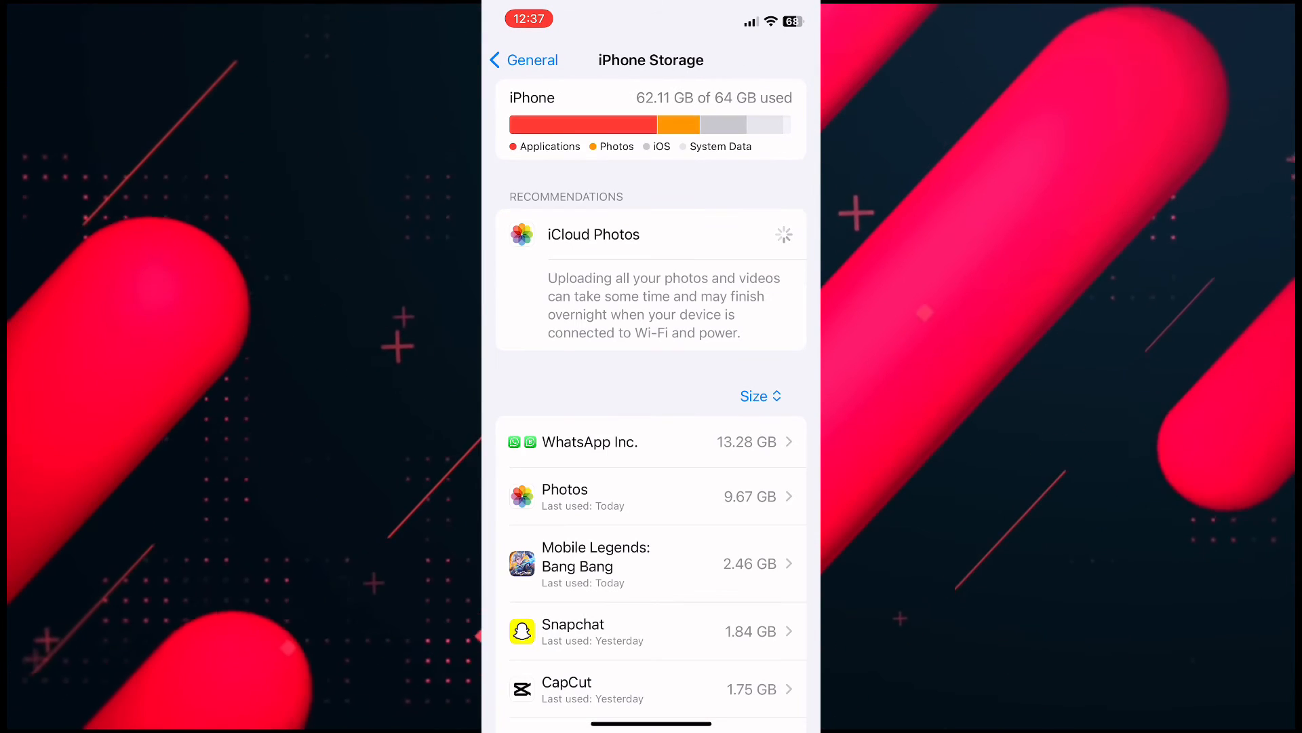
{"action": "type", "text": "Tele"}
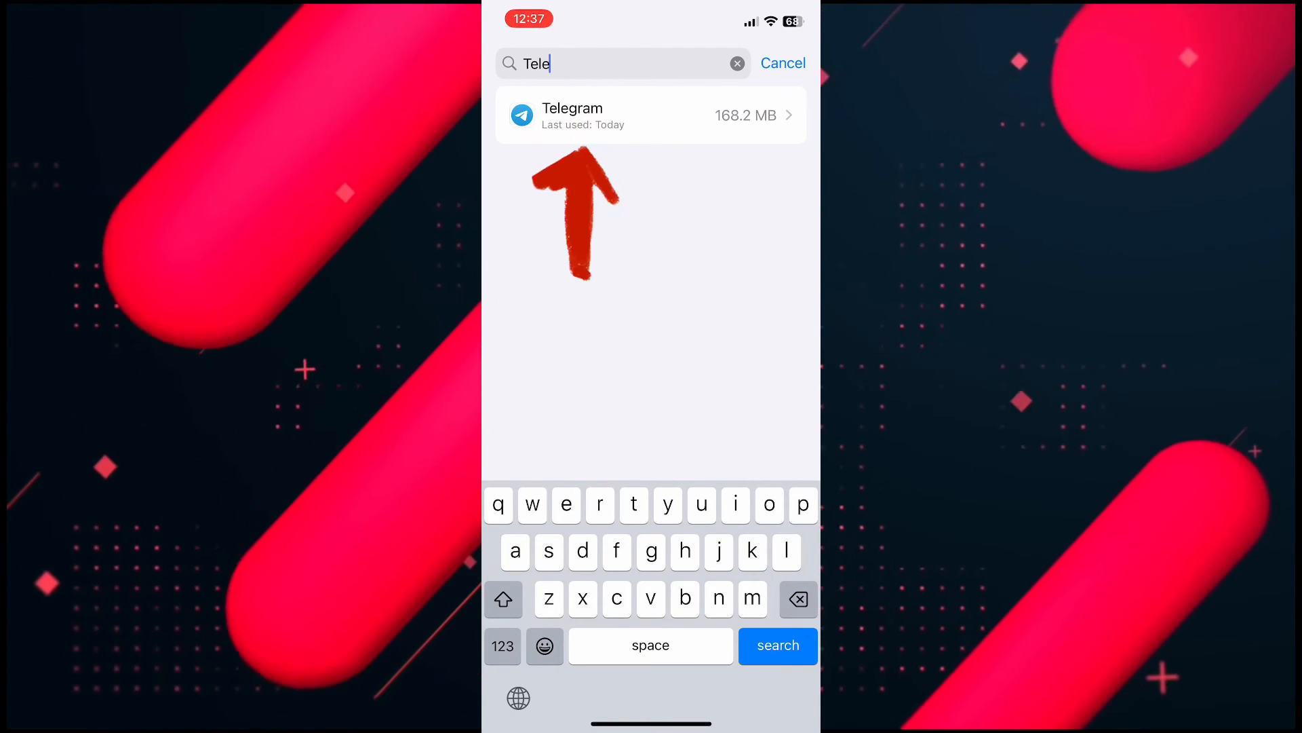
Step: Offload Telegram, keeping its 298.8 MB of documents and data, then reinstall it
{"action": "left_click", "coordinate": [649, 114]}
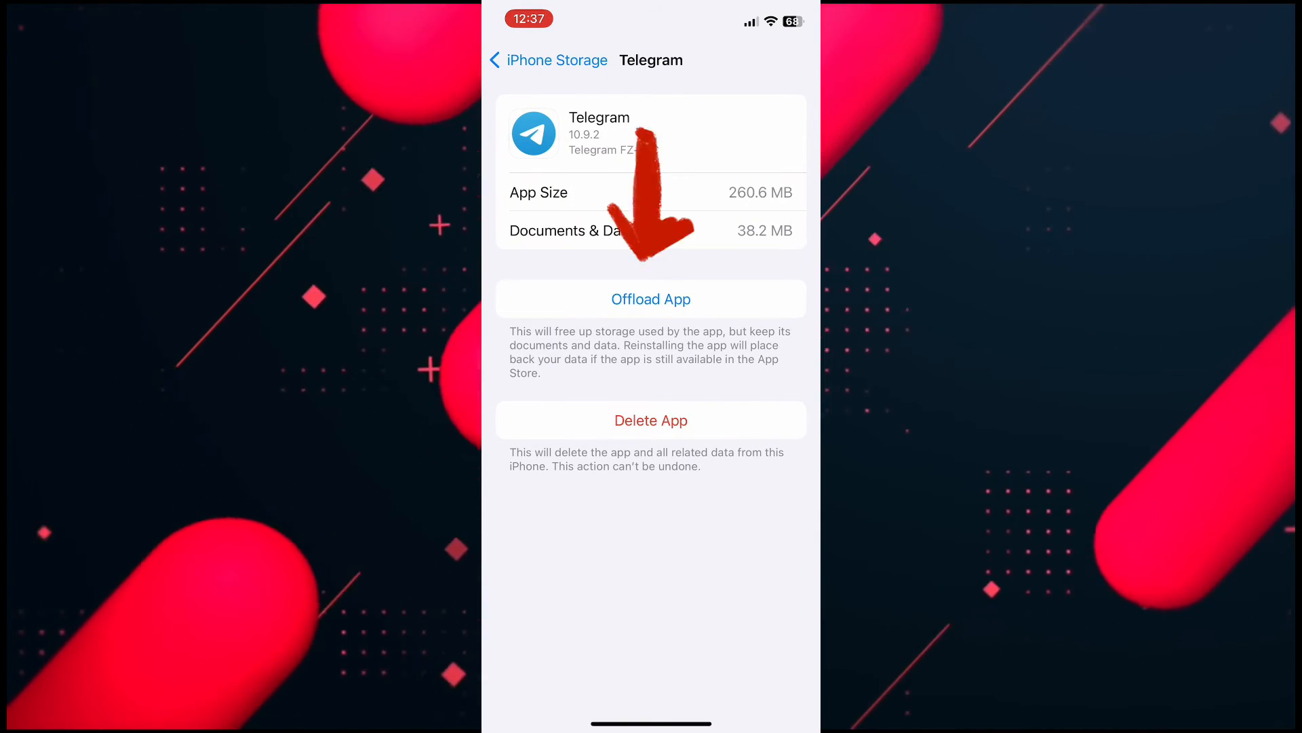
{"action": "left_click", "coordinate": [649, 298]}
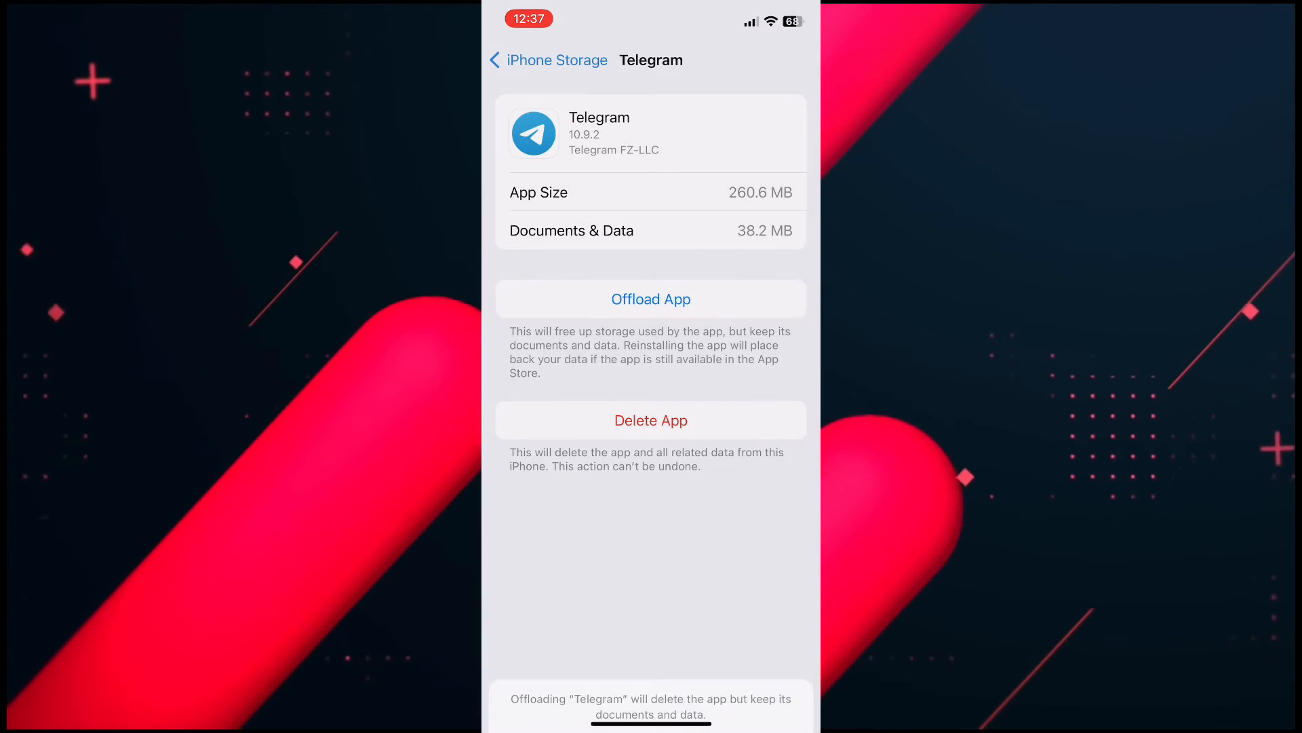
{"action": "left_click", "coordinate": [651, 299]}
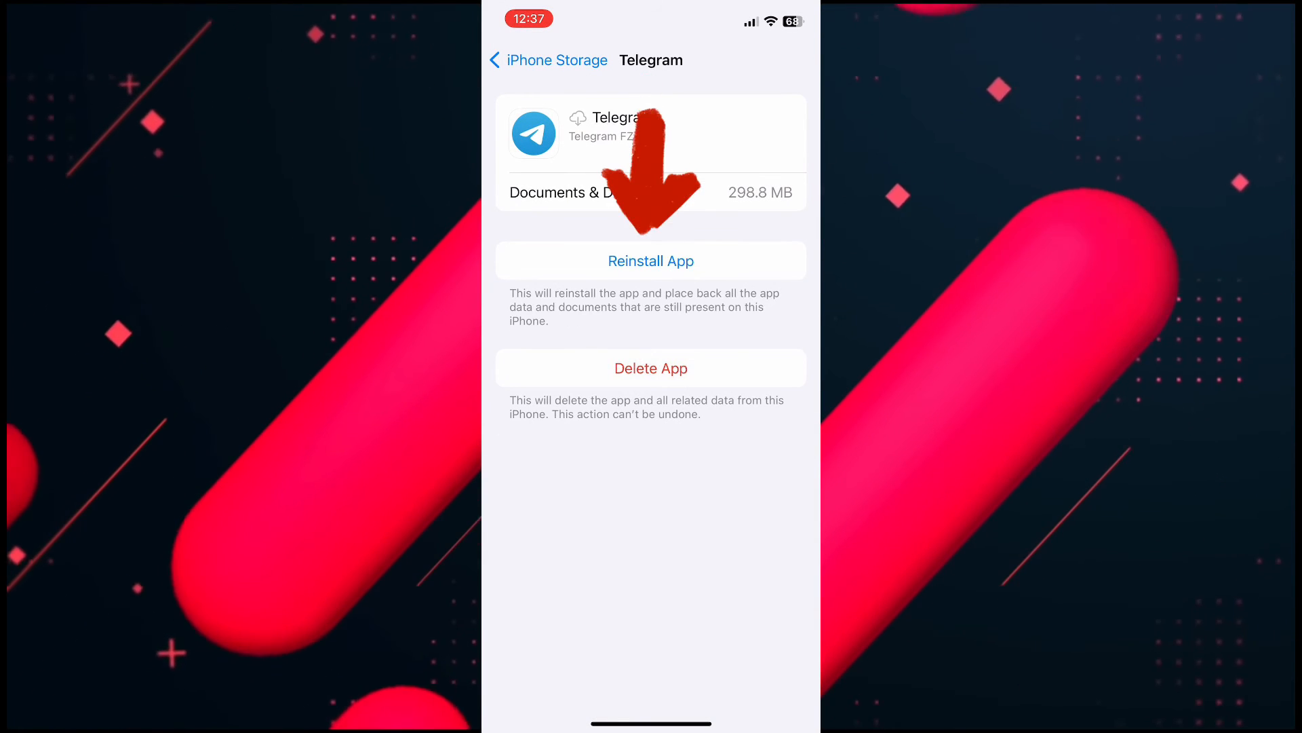
{"action": "left_click", "coordinate": [651, 261]}
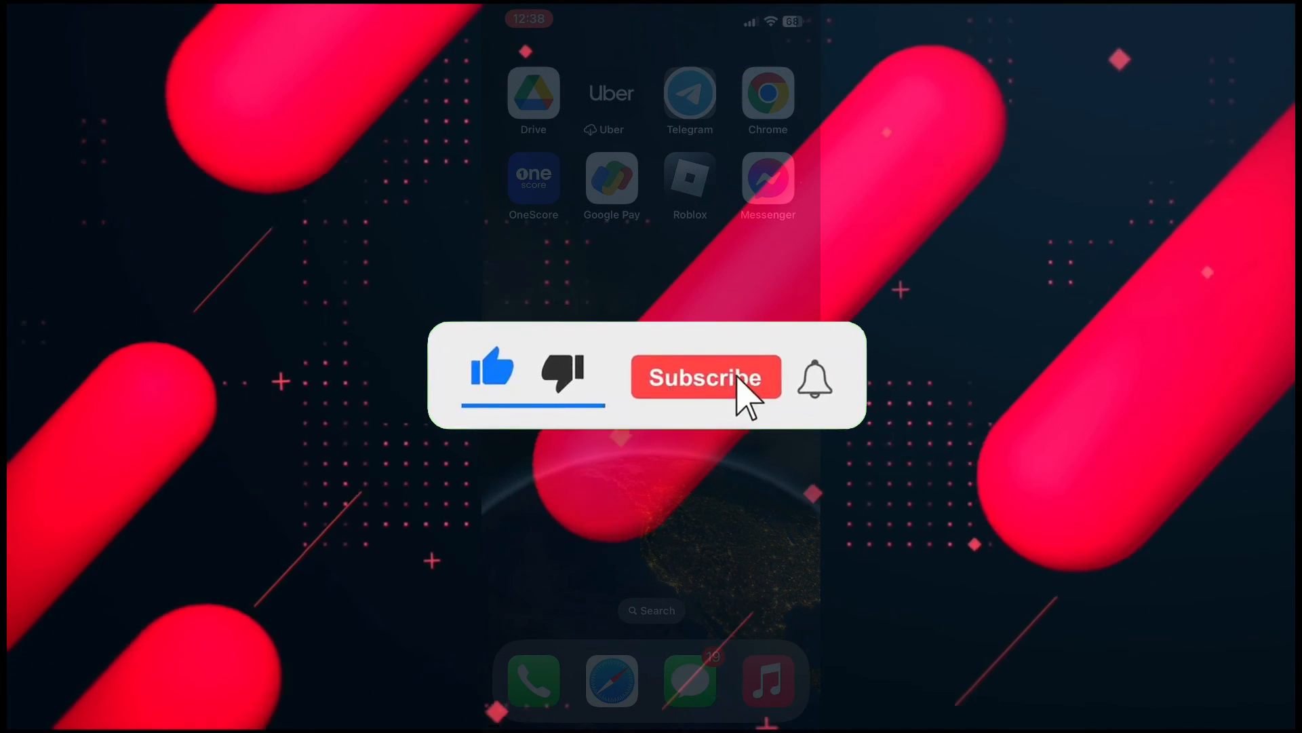
Step: Return to the home screen showing the reinstalled Telegram icon
{"action": "left_click", "coordinate": [705, 377]}
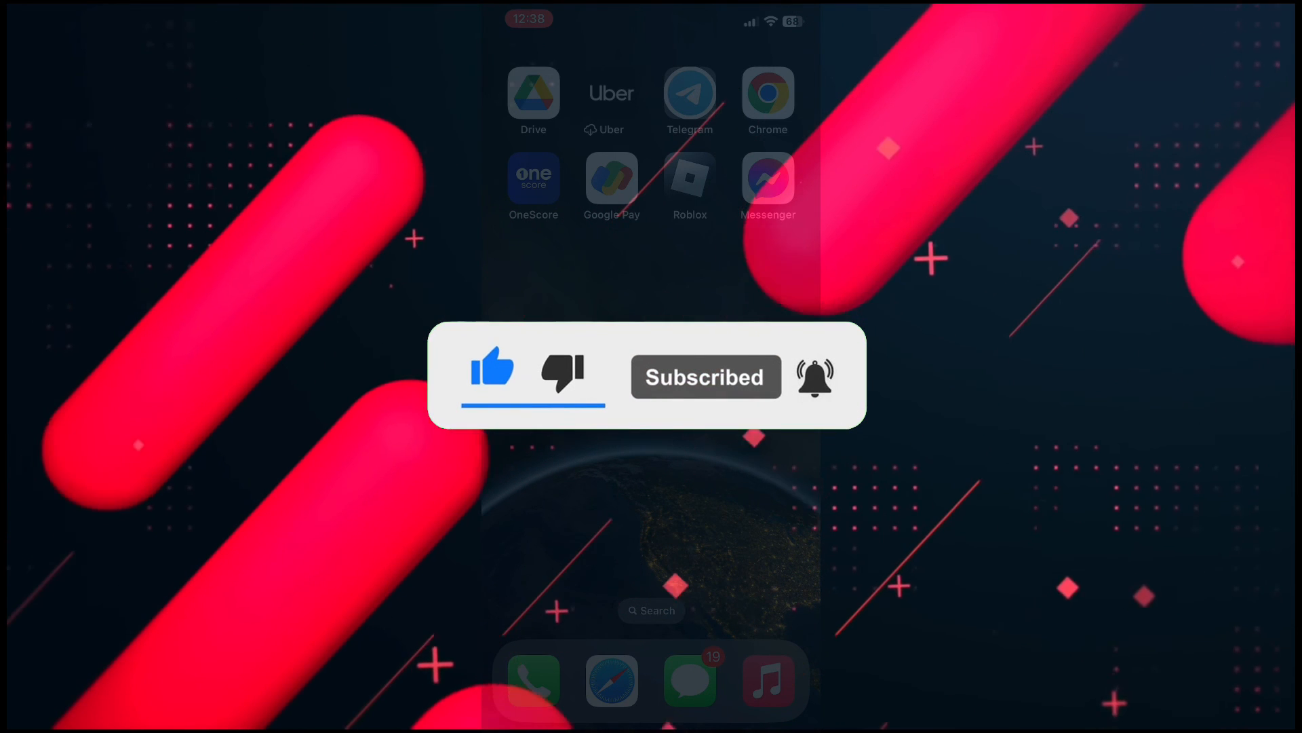